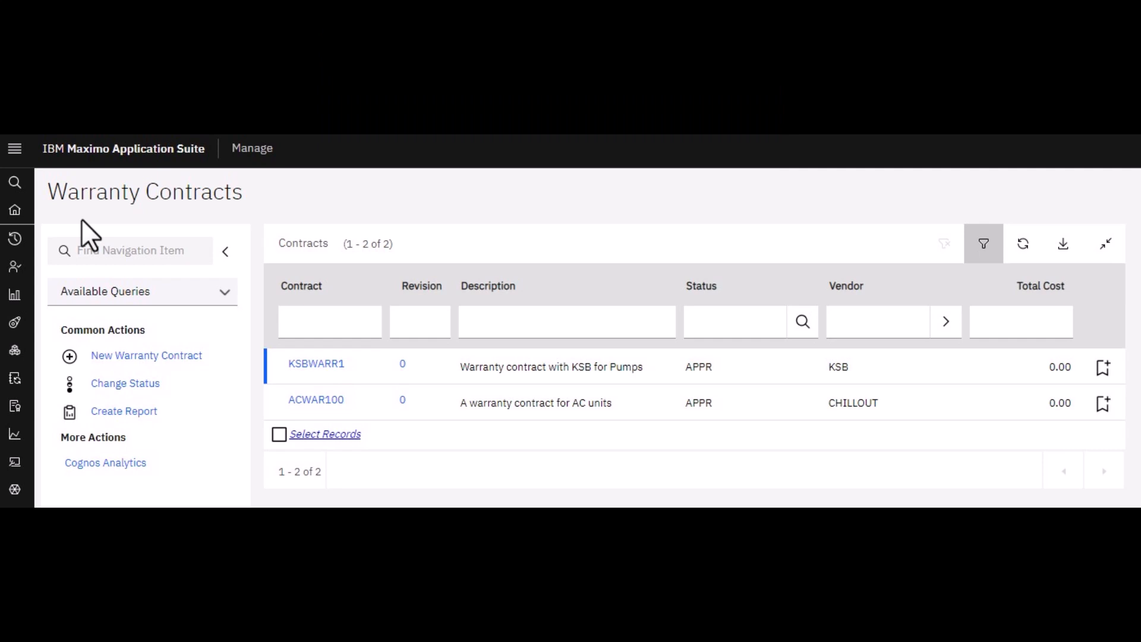
pyautogui.moveTo(295, 438)
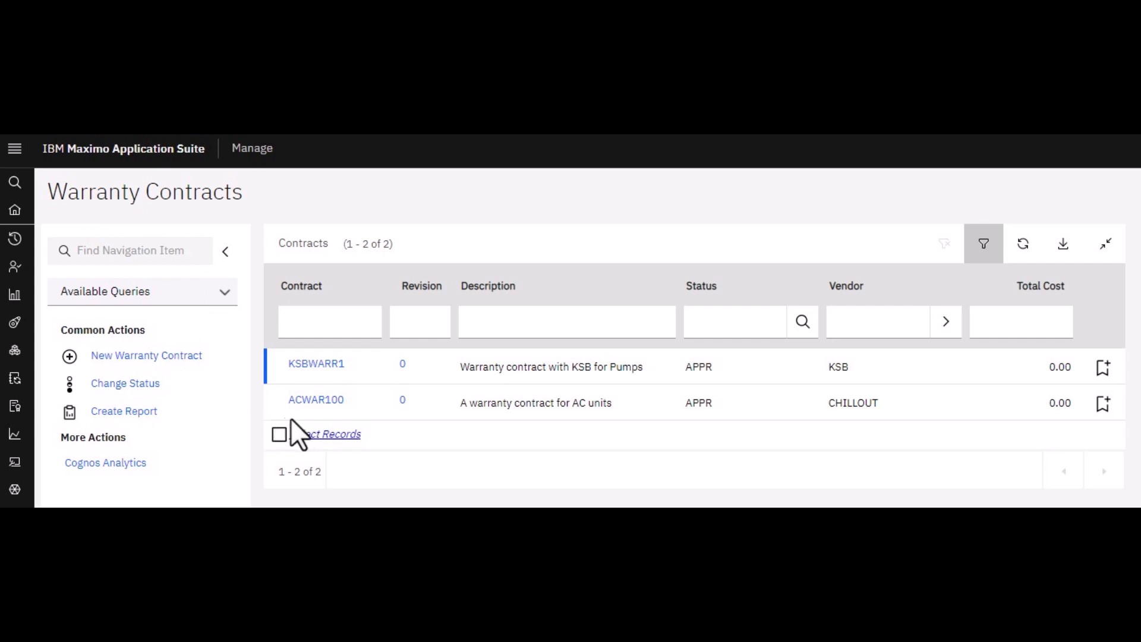
pyautogui.moveTo(324, 445)
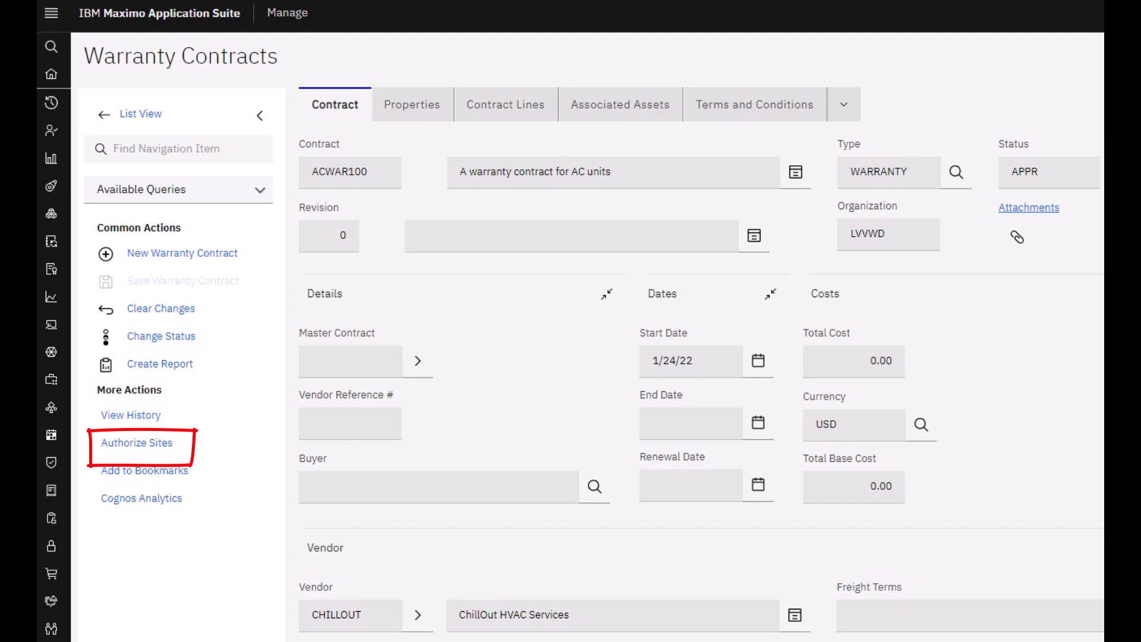
# - Open Authorize Sites for the ACWAR100 warranty contract
pyautogui.click(620, 104)
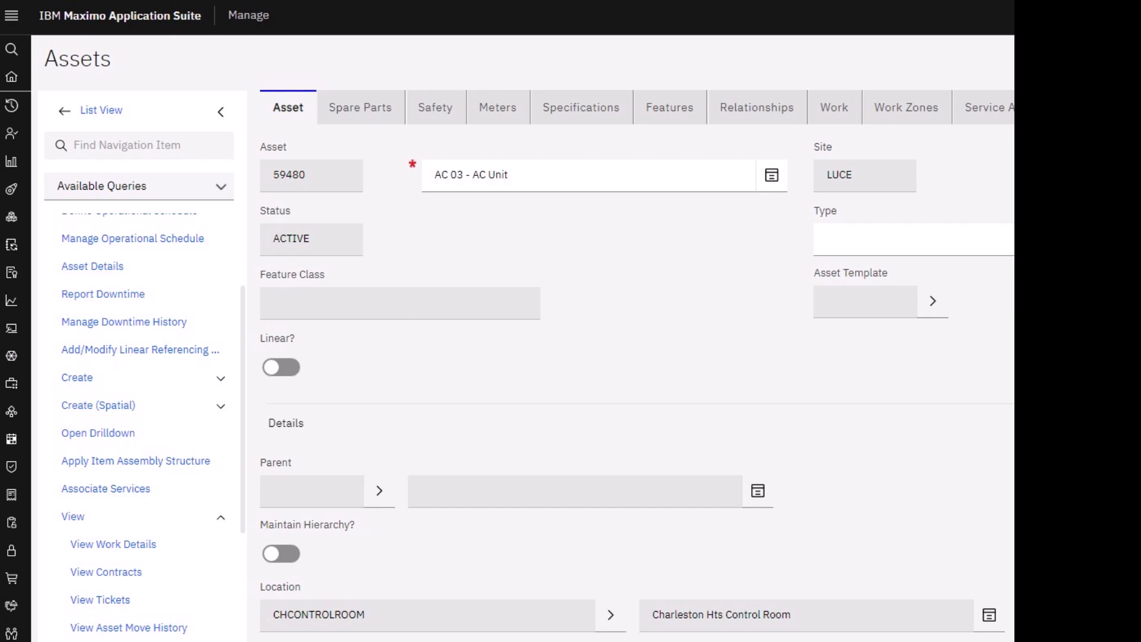
# - Open View Contracts for asset AC 03 to see the ACWAR100 warranty from CHILLOUT
pyautogui.click(106, 572)
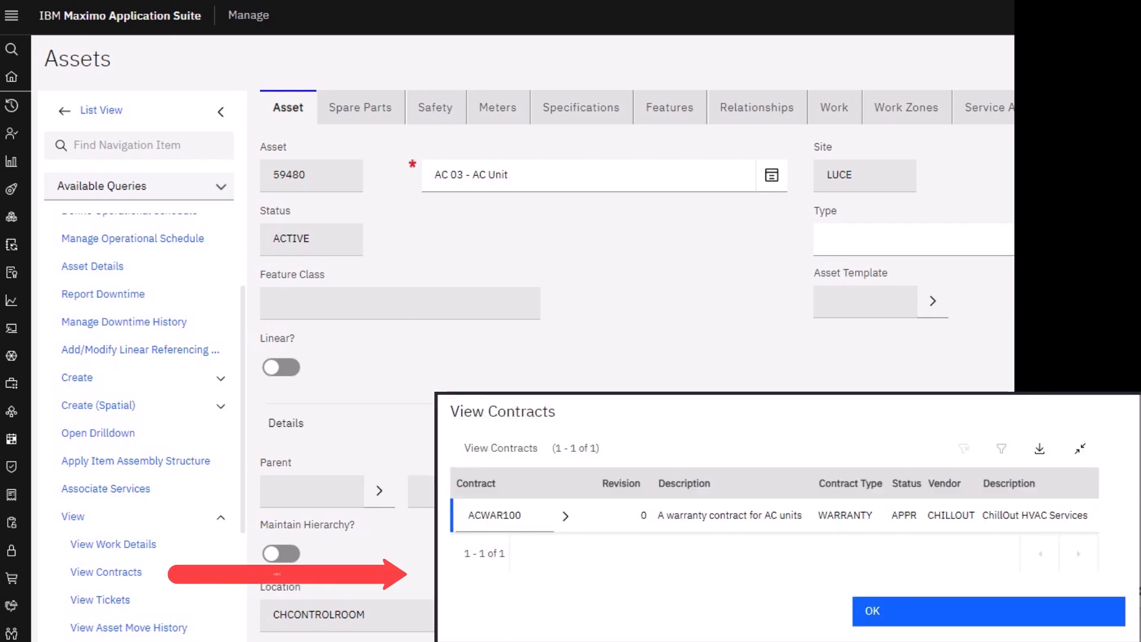